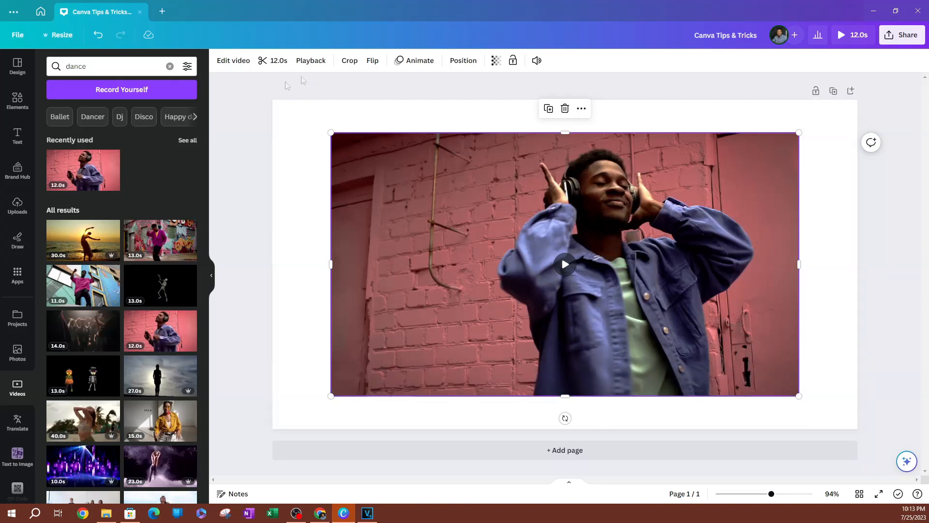
# - Bring up the dancer clip's editing panel and reveal more of the filter options
pyautogui.click(233, 60)
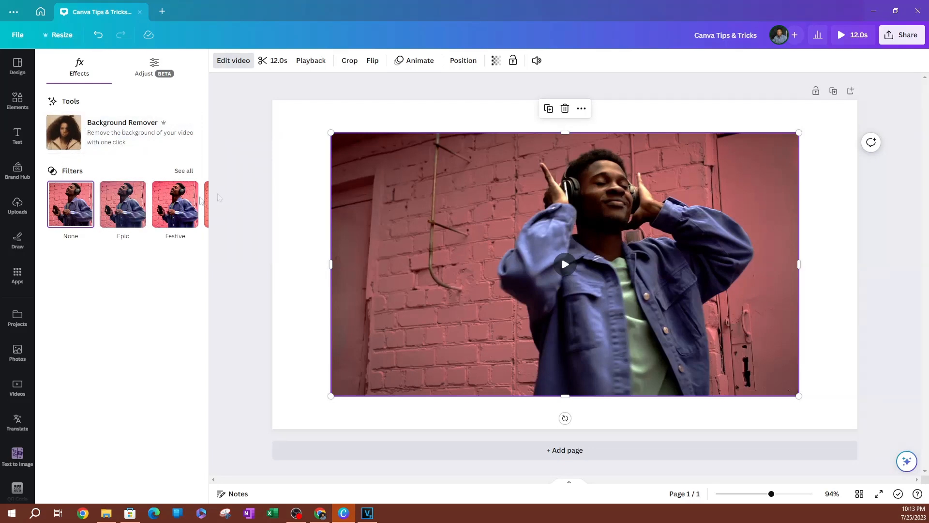
pyautogui.click(198, 205)
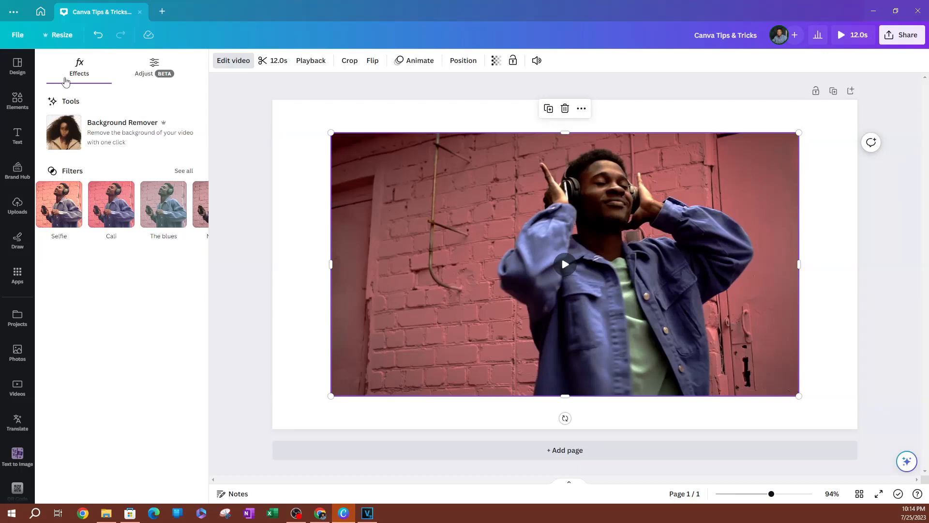
# - In the Adjust settings, warm the clip's colours to a warmth of 18
pyautogui.click(154, 67)
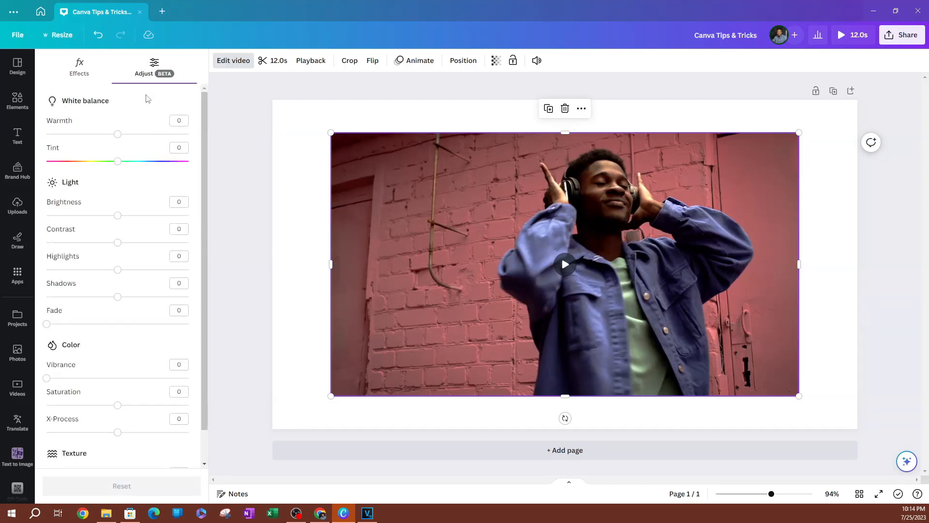
pyautogui.scroll(-3)
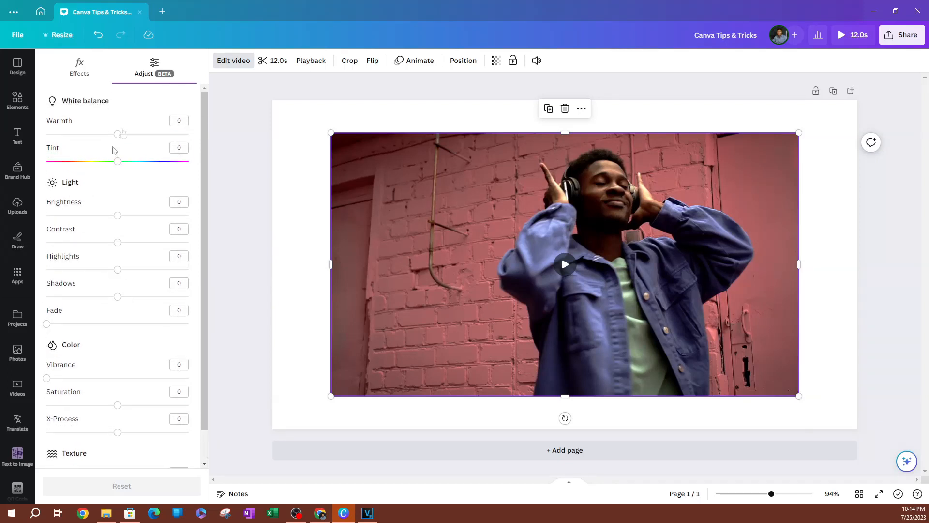
pyautogui.moveTo(119, 134); pyautogui.dragTo(132, 133)
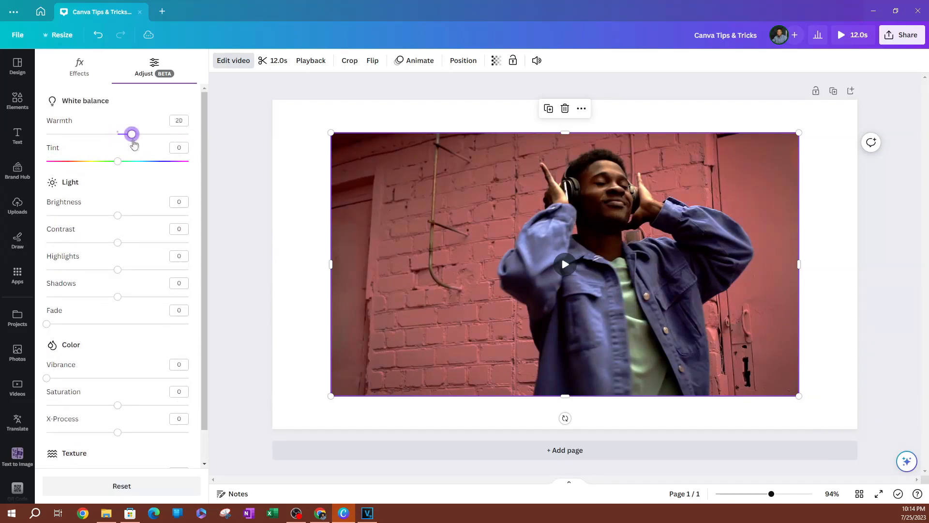
pyautogui.moveTo(132, 134); pyautogui.dragTo(130, 134)
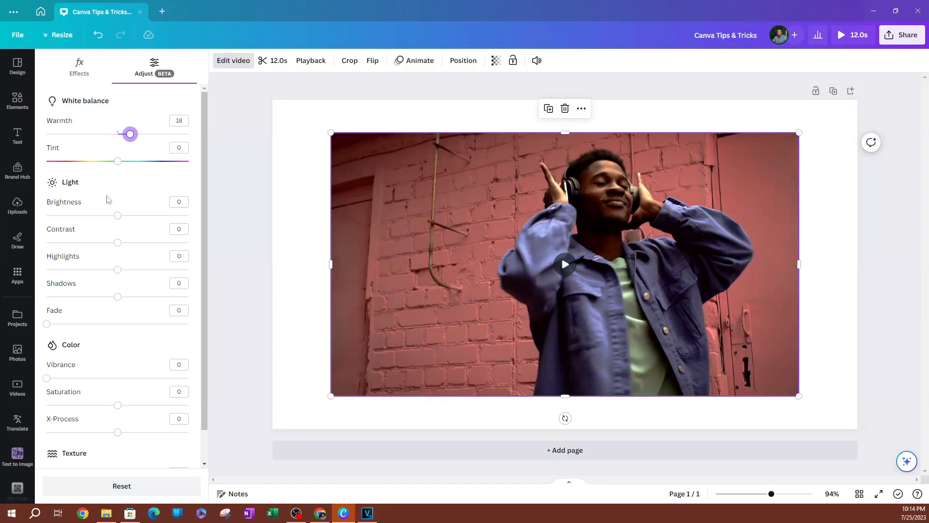
# - Raise the clip's brightness to 16 and settle its contrast at 10
pyautogui.moveTo(117, 215); pyautogui.dragTo(126, 215)
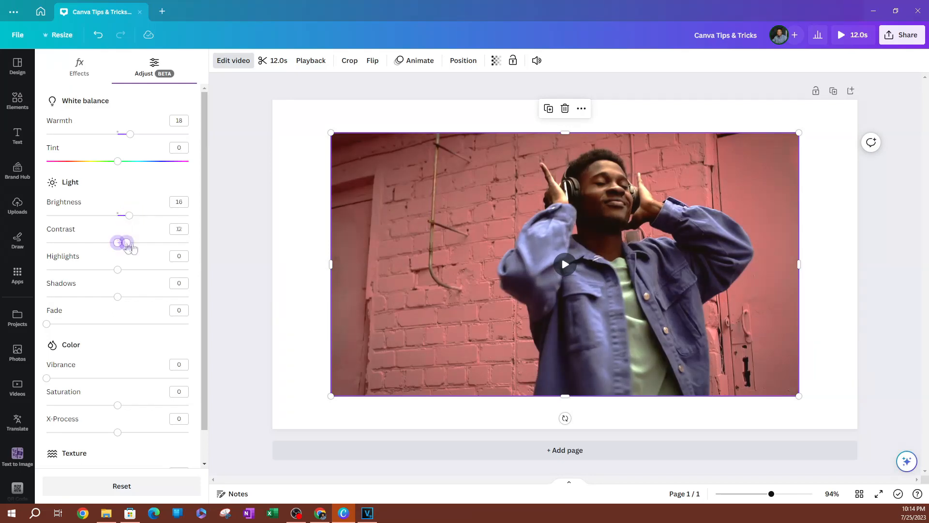
pyautogui.moveTo(122, 242); pyautogui.dragTo(110, 242)
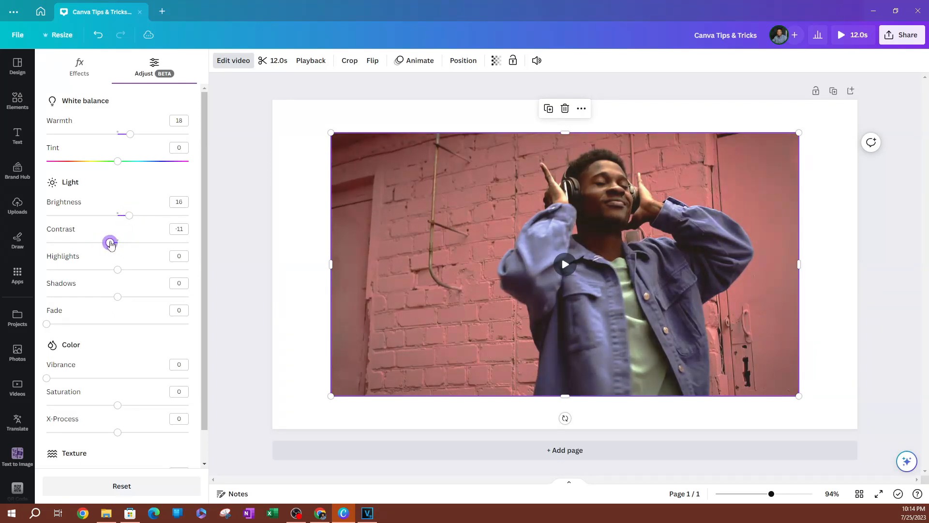
pyautogui.moveTo(110, 242); pyautogui.dragTo(125, 242)
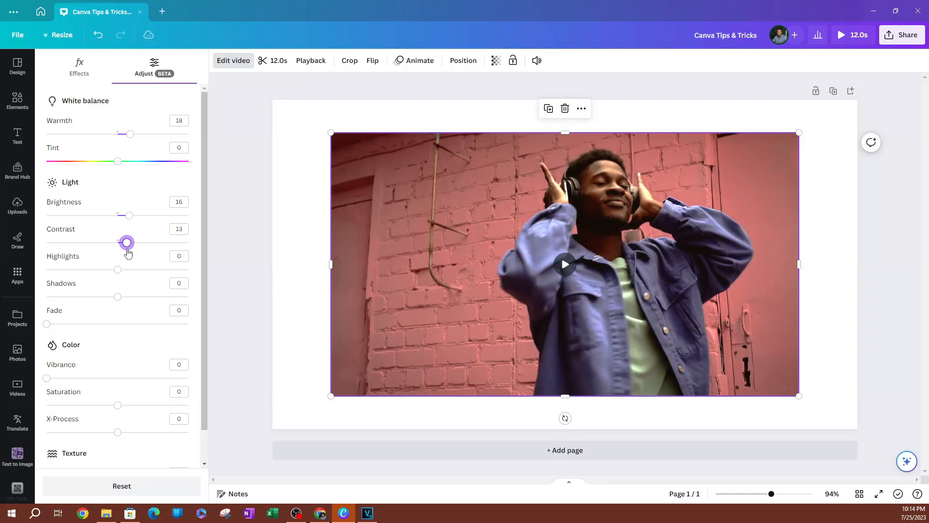
pyautogui.moveTo(126, 242); pyautogui.dragTo(125, 242)
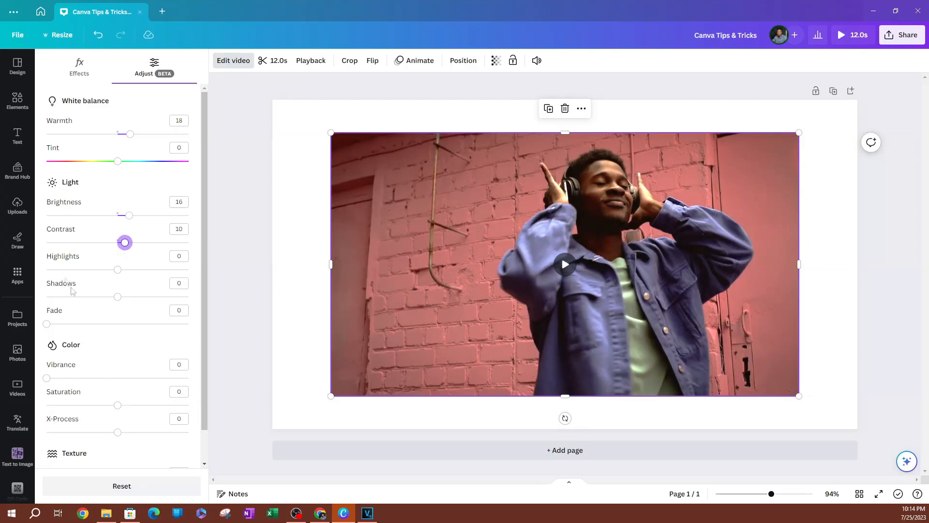
# - Give the clip a fade of 38 and boost vibrance to 24
pyautogui.scroll(-3)
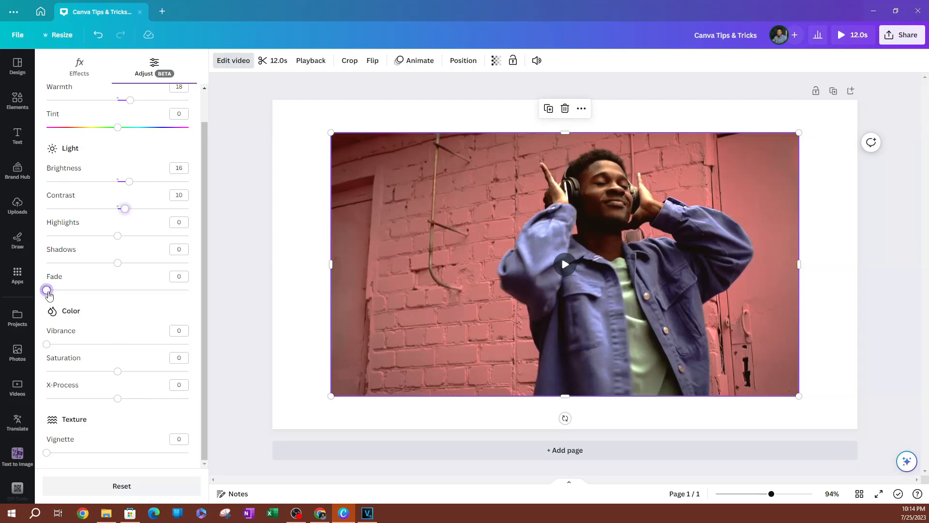
pyautogui.moveTo(46, 289); pyautogui.dragTo(89, 290)
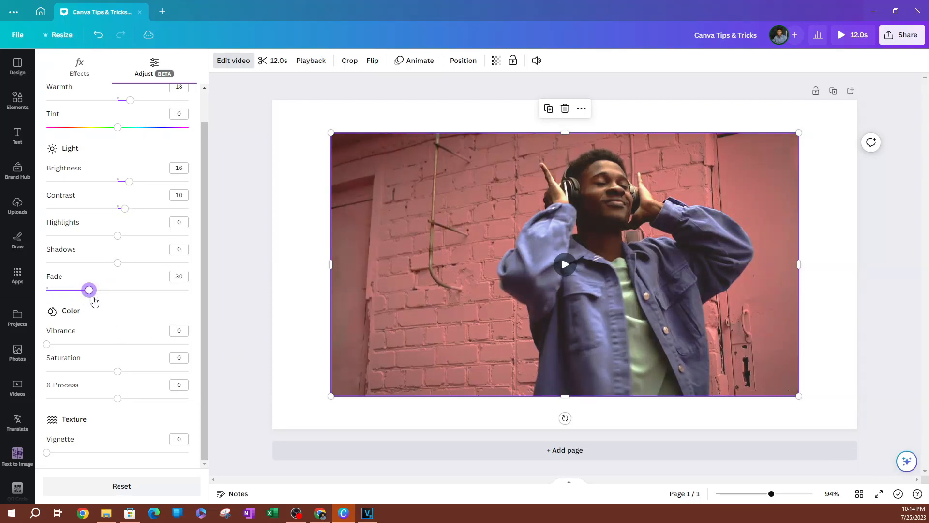
pyautogui.moveTo(88, 290); pyautogui.dragTo(100, 290)
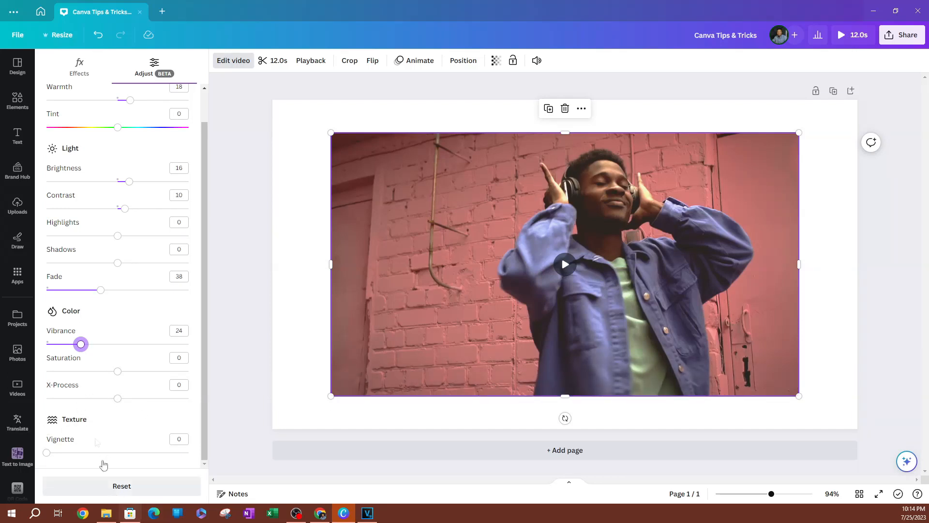
# - Add a vignette and push it to full strength at 100
pyautogui.moveTo(47, 452); pyautogui.dragTo(131, 452)
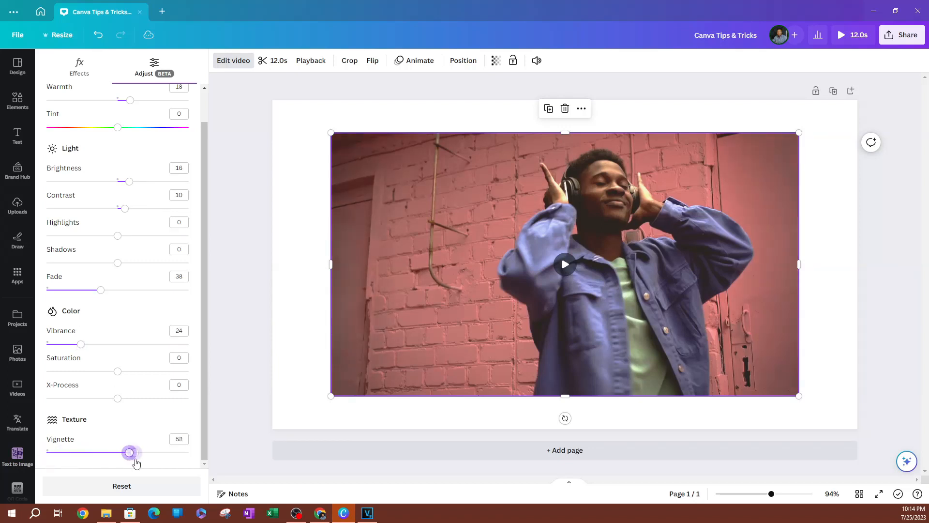
pyautogui.moveTo(129, 452); pyautogui.dragTo(188, 452)
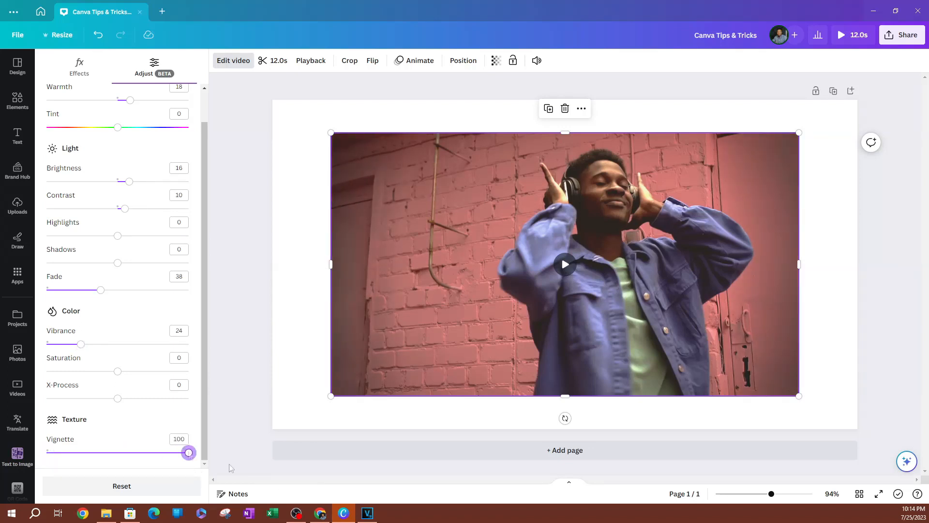
pyautogui.moveTo(162, 245)
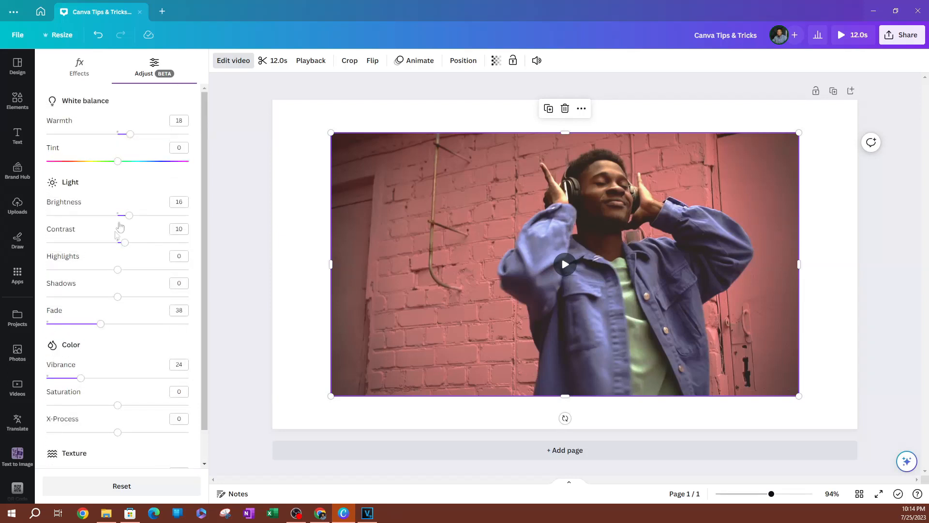
pyautogui.moveTo(75, 110)
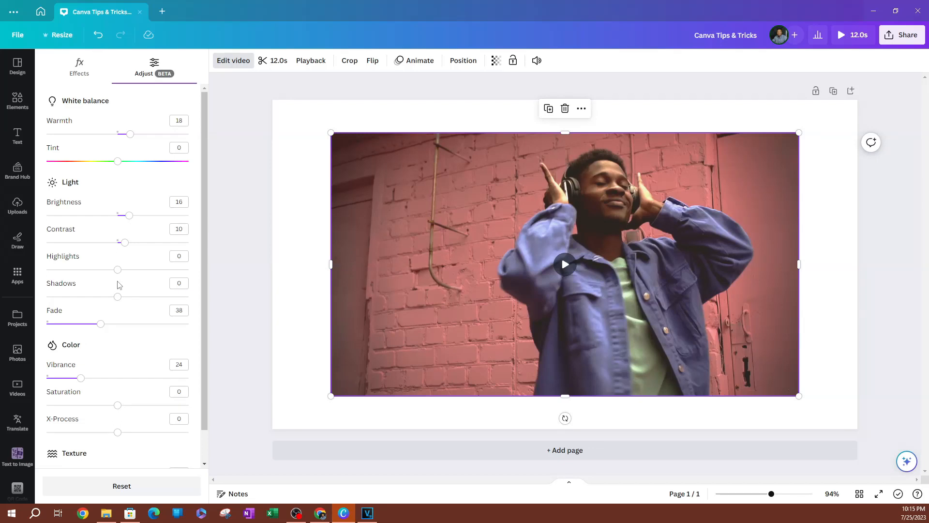
pyautogui.moveTo(128, 303)
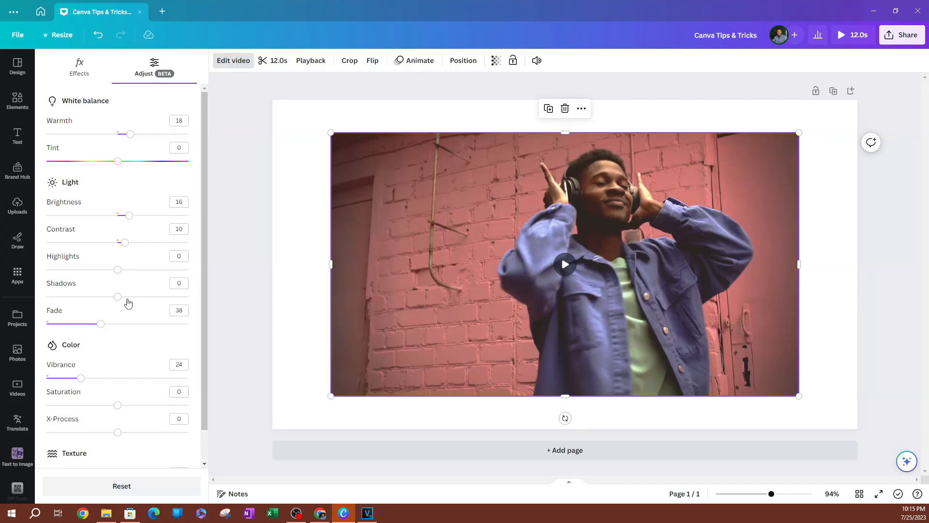